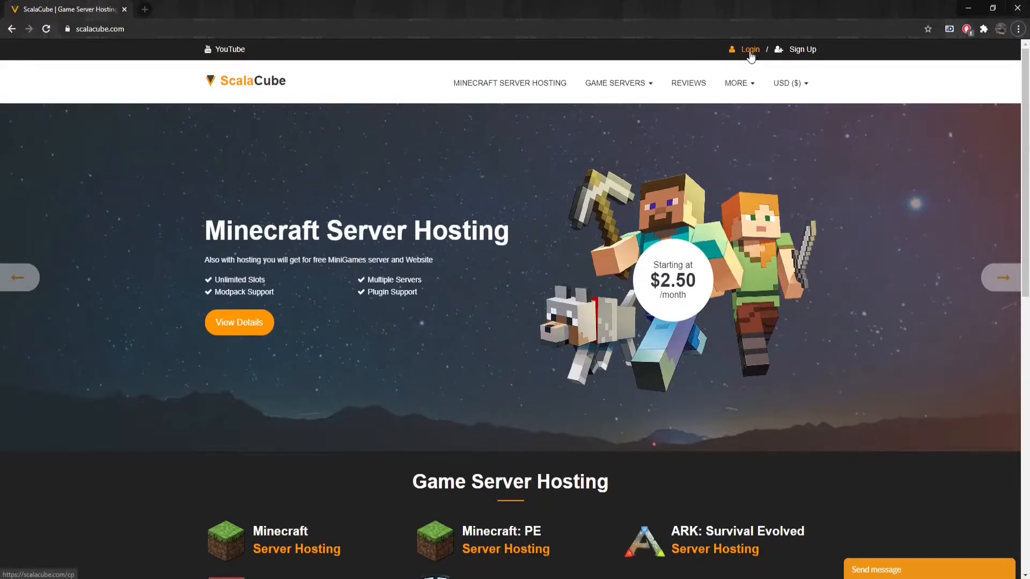
Log in, choose the Eris 3943 server, and manage the Minecraft #2 Forge 1.12.2 server.
left_click(749, 49)
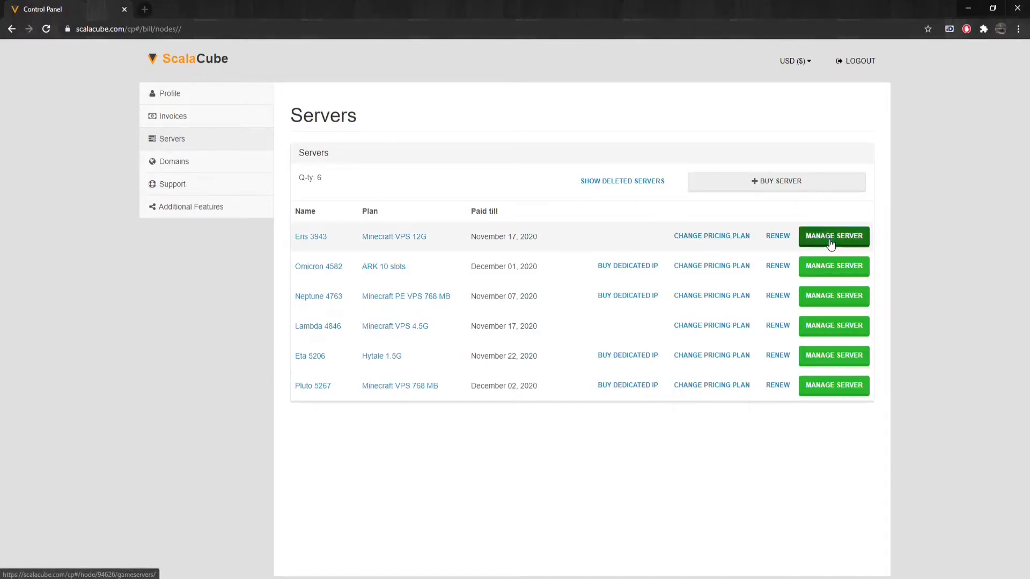
left_click(834, 236)
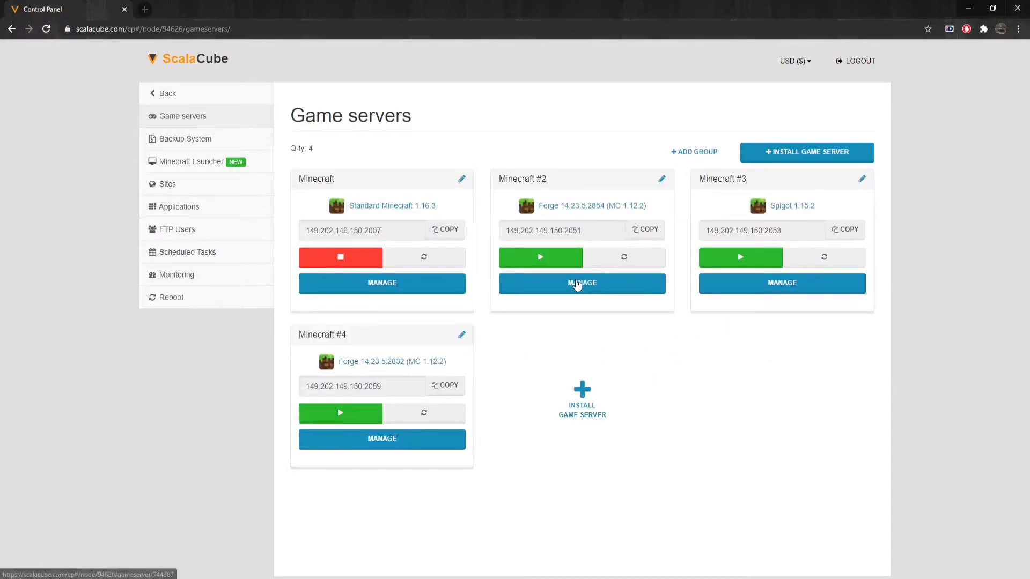
left_click(581, 283)
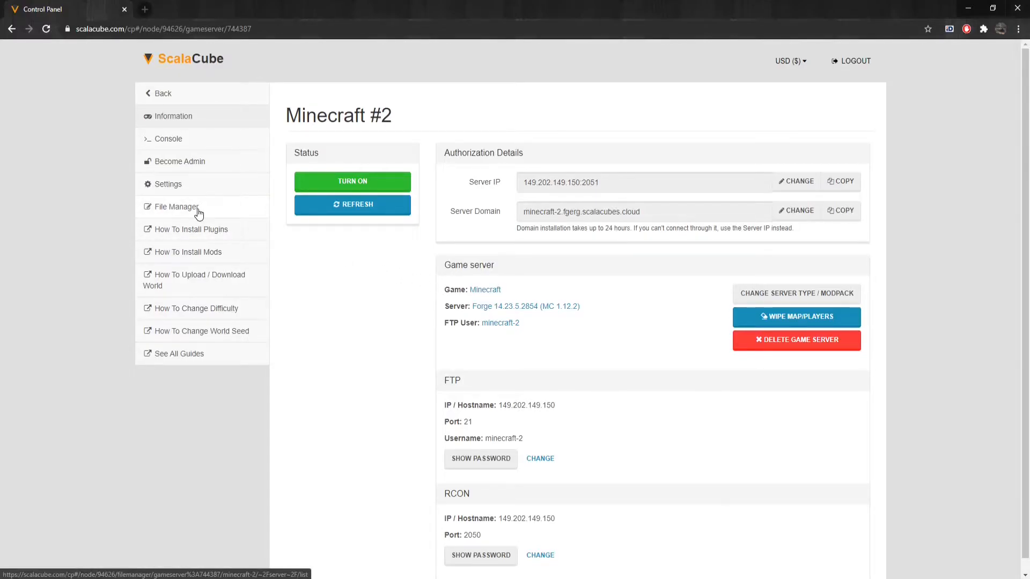
Browse the server files in the File Manager, reaching server/crash-reports.
left_click(175, 206)
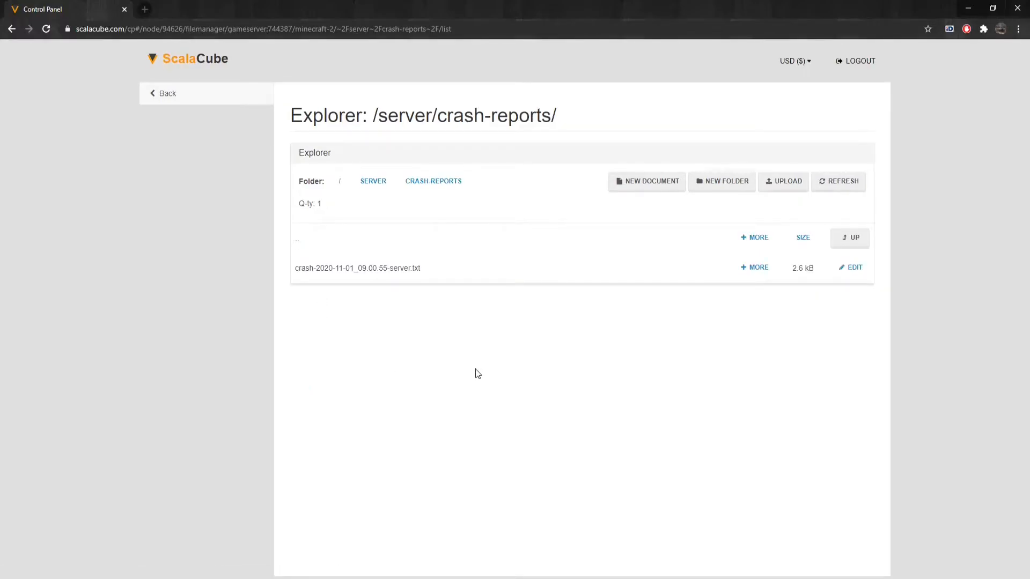
mouse_move(536, 371)
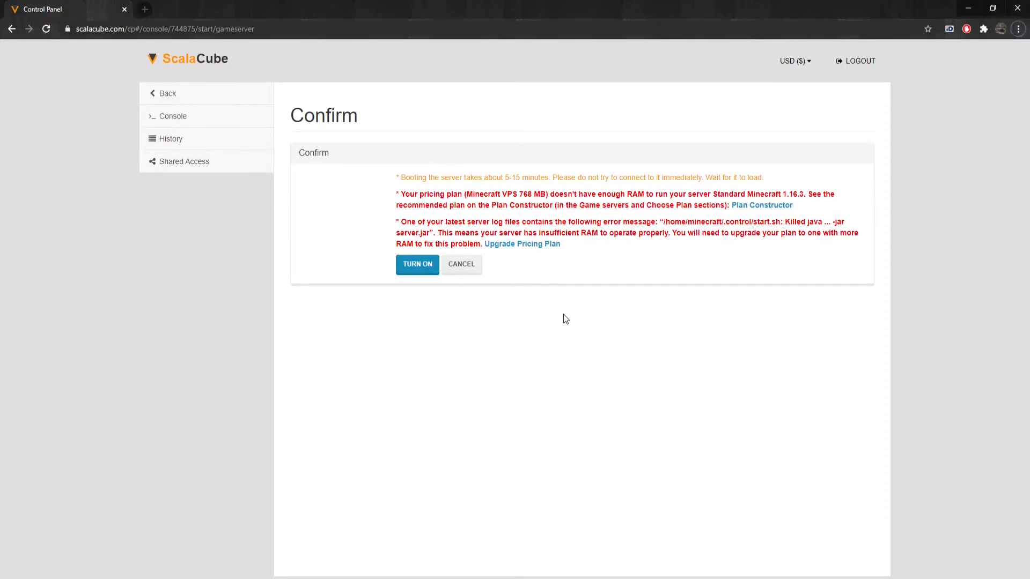
mouse_move(567, 296)
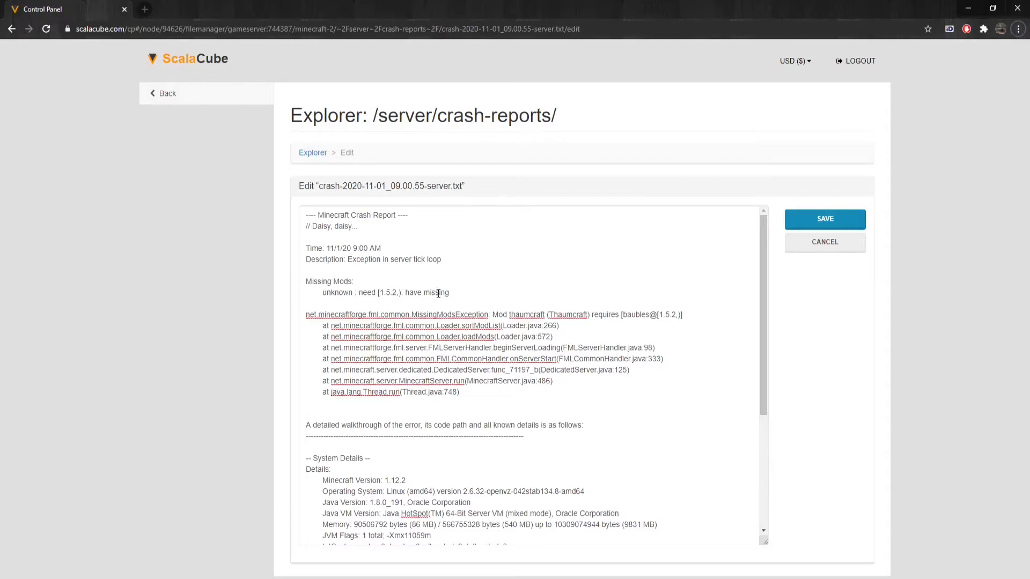
mouse_move(492, 313)
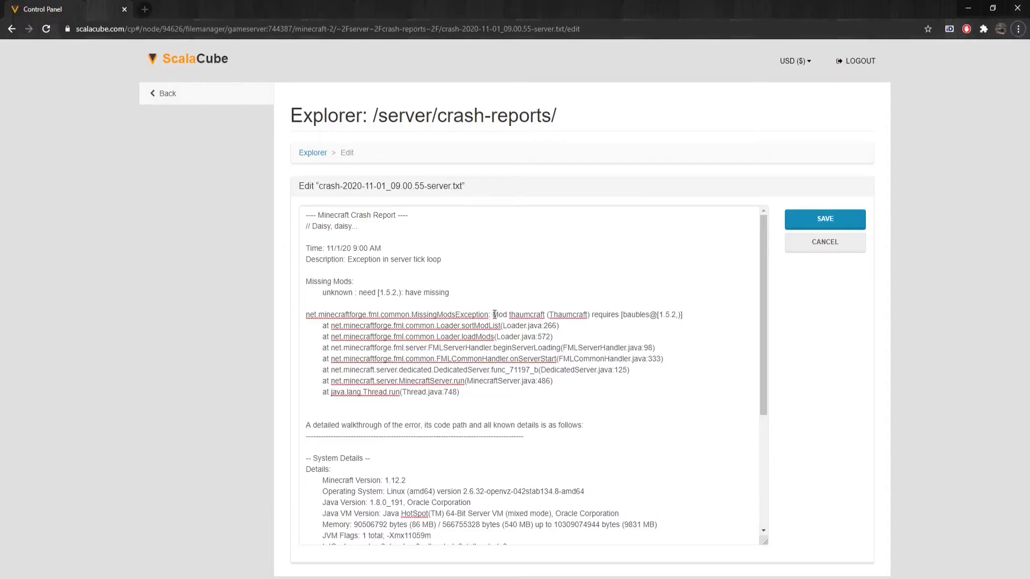
left_click(494, 314)
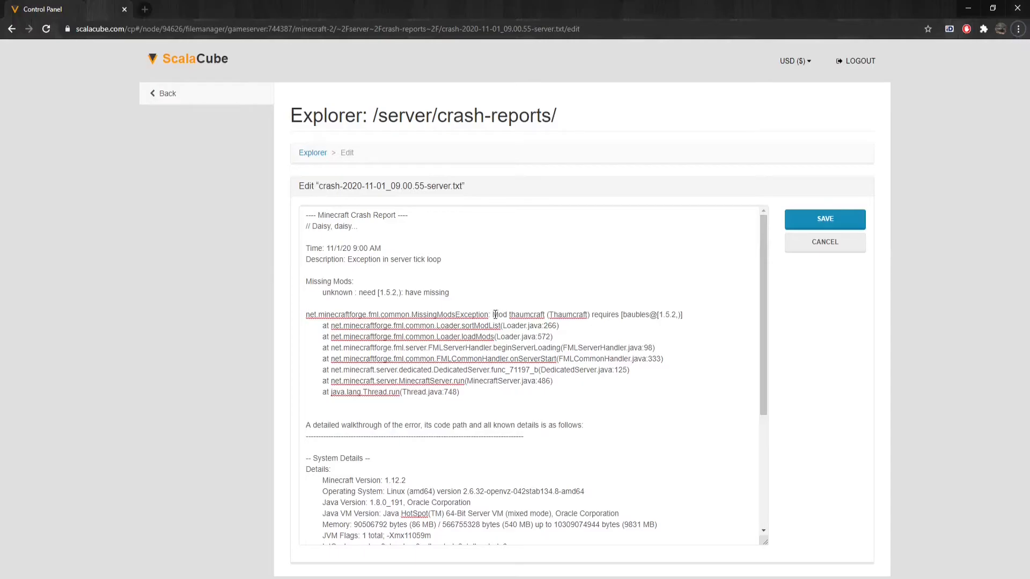
double_click(518, 315)
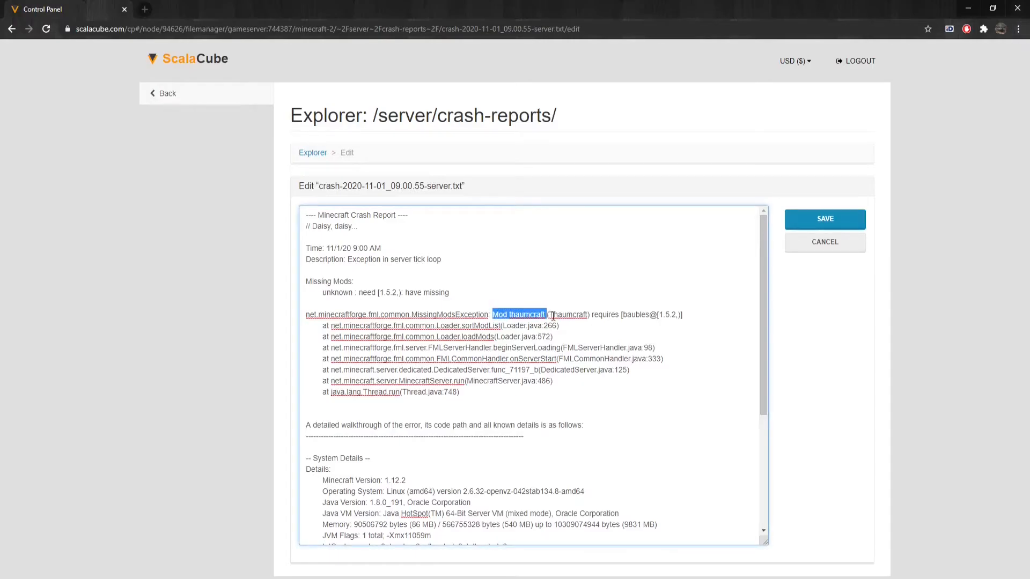
left_click_drag(545, 314, 681, 315)
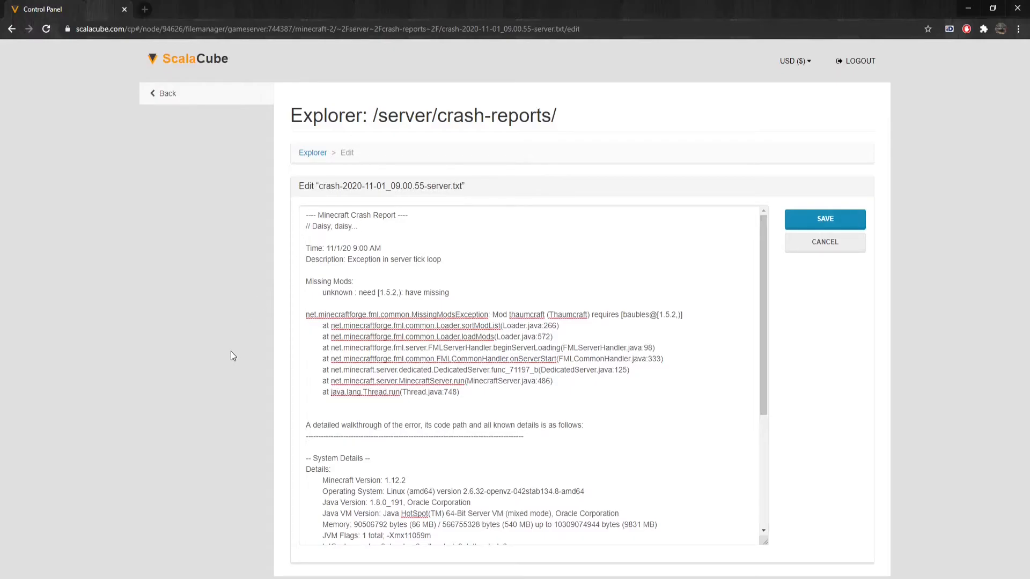
scroll("down", 3)
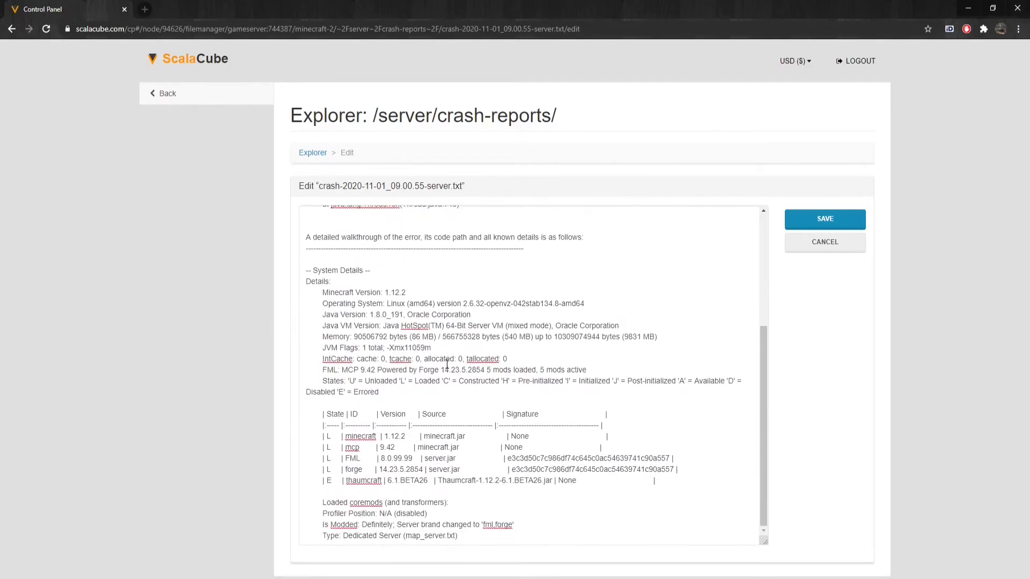